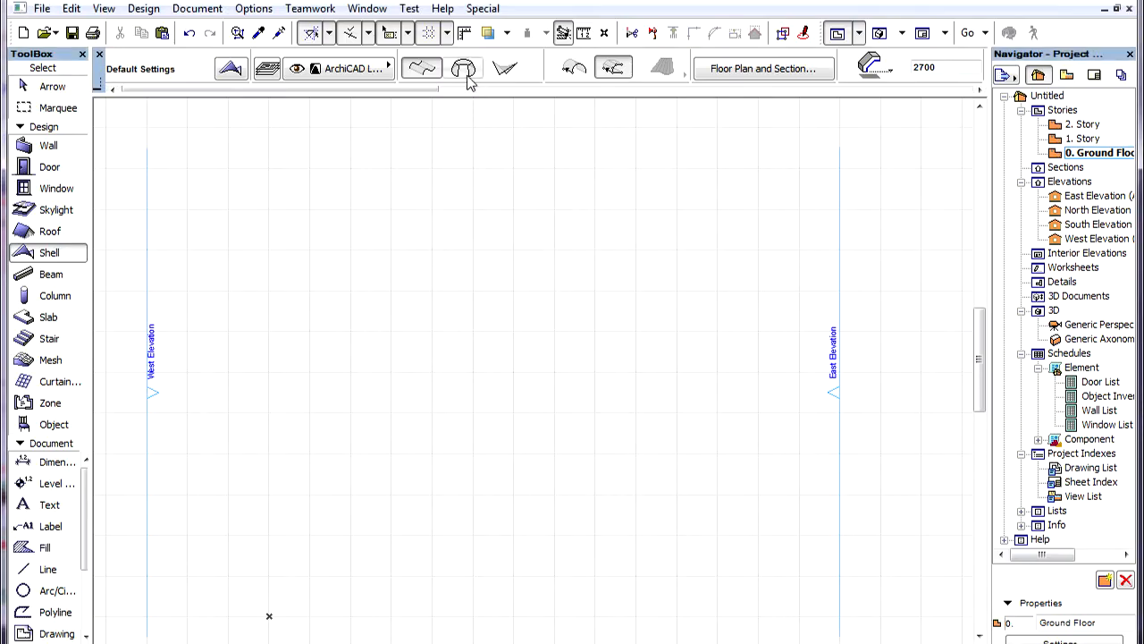
{"action": "mouse_move", "coordinate": [463, 68]}
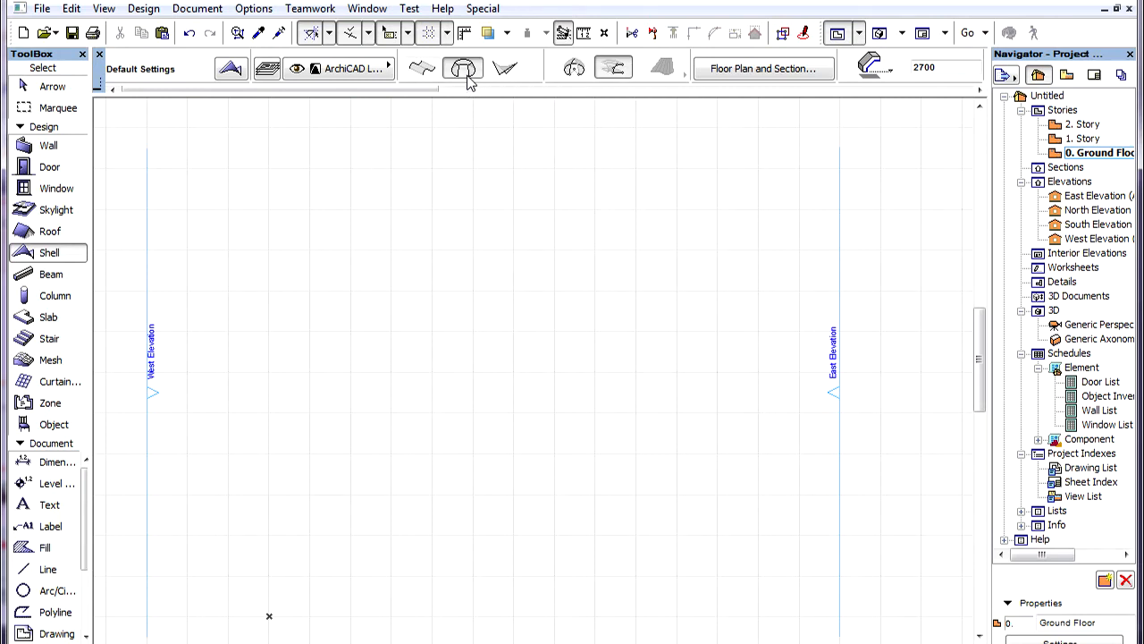
{"action": "mouse_move", "coordinate": [573, 68]}
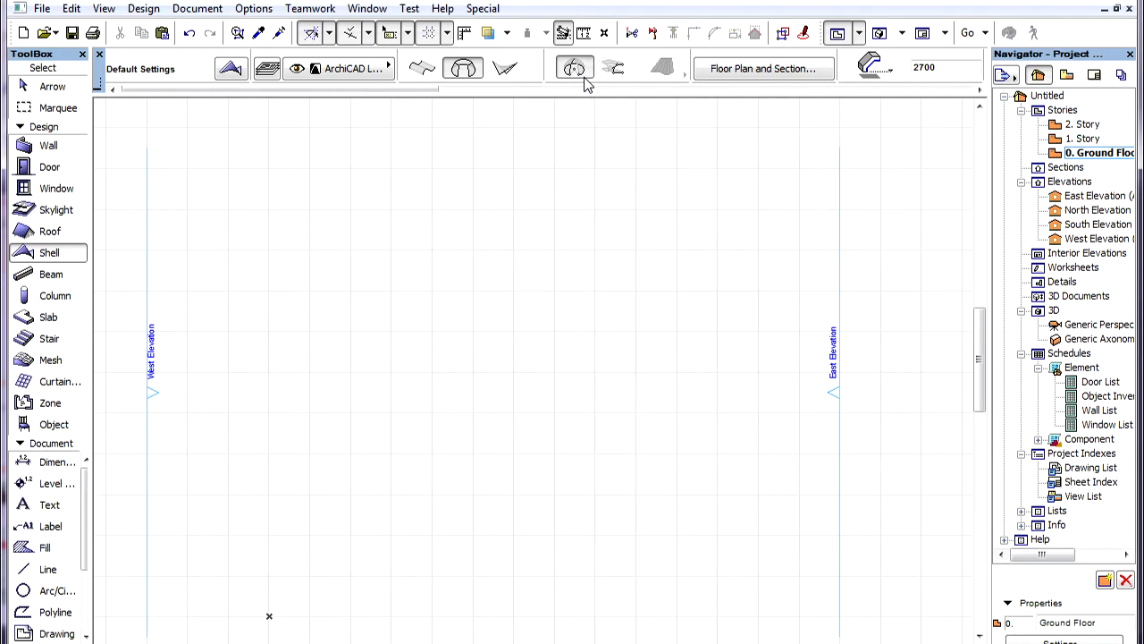
{"action": "mouse_move", "coordinate": [615, 75]}
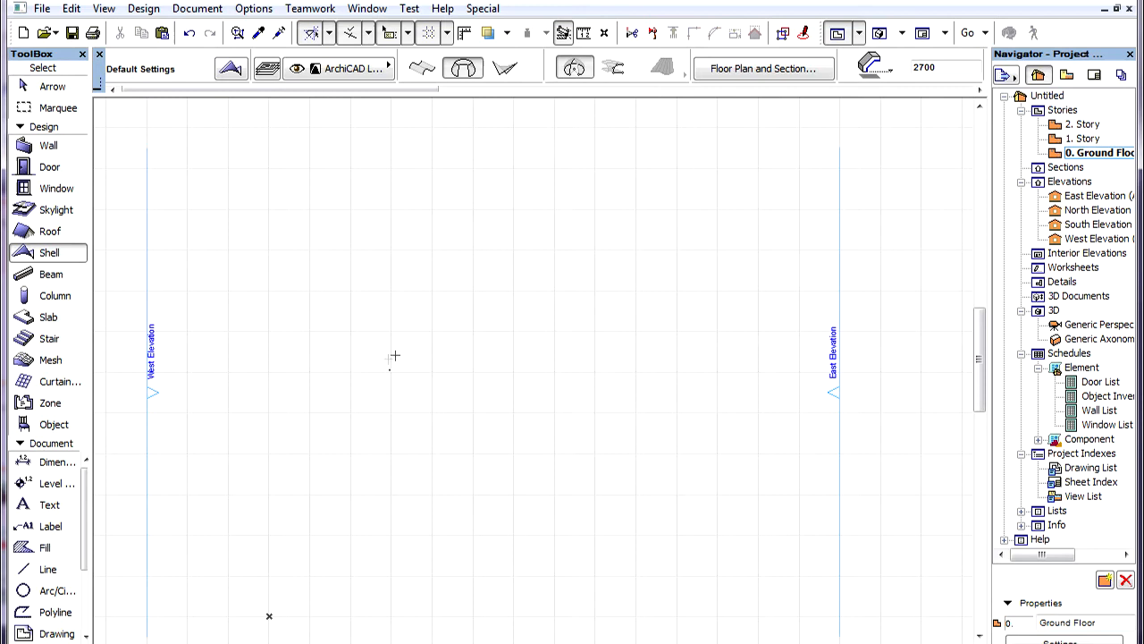
{"action": "mouse_move", "coordinate": [388, 361]}
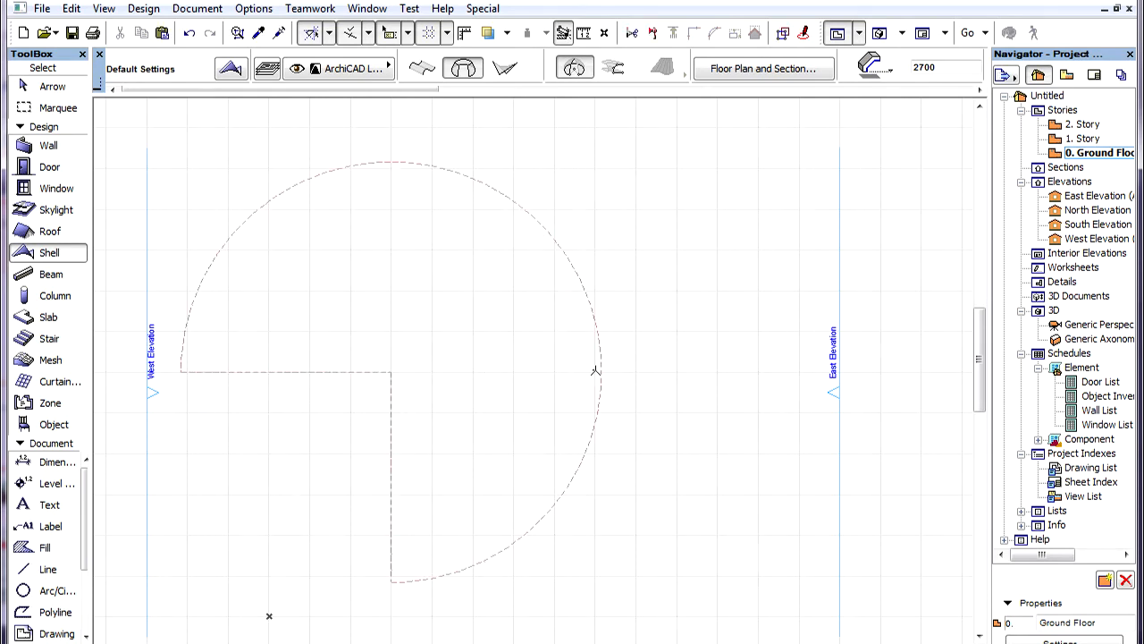
Step: Bring up the context menu for the newly drawn three-quarter dome shell
{"action": "right_click", "coordinate": [594, 370]}
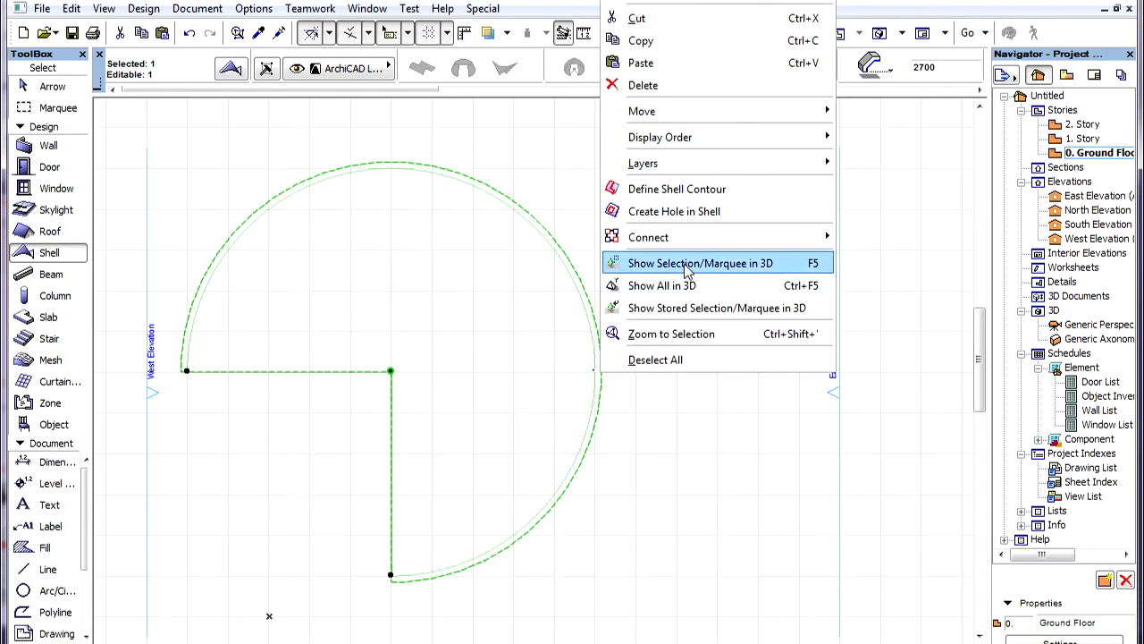
Step: Show the selected dome shell in the 3D window as a three-quarter dome over the grid
{"action": "left_click", "coordinate": [701, 263]}
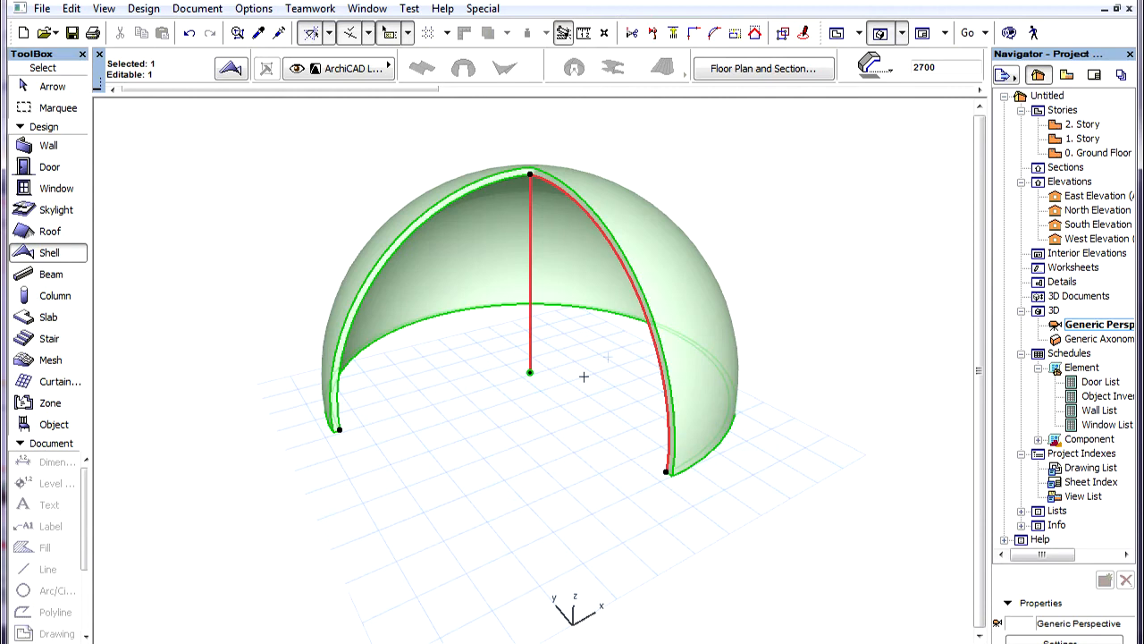
{"action": "mouse_move", "coordinate": [544, 386]}
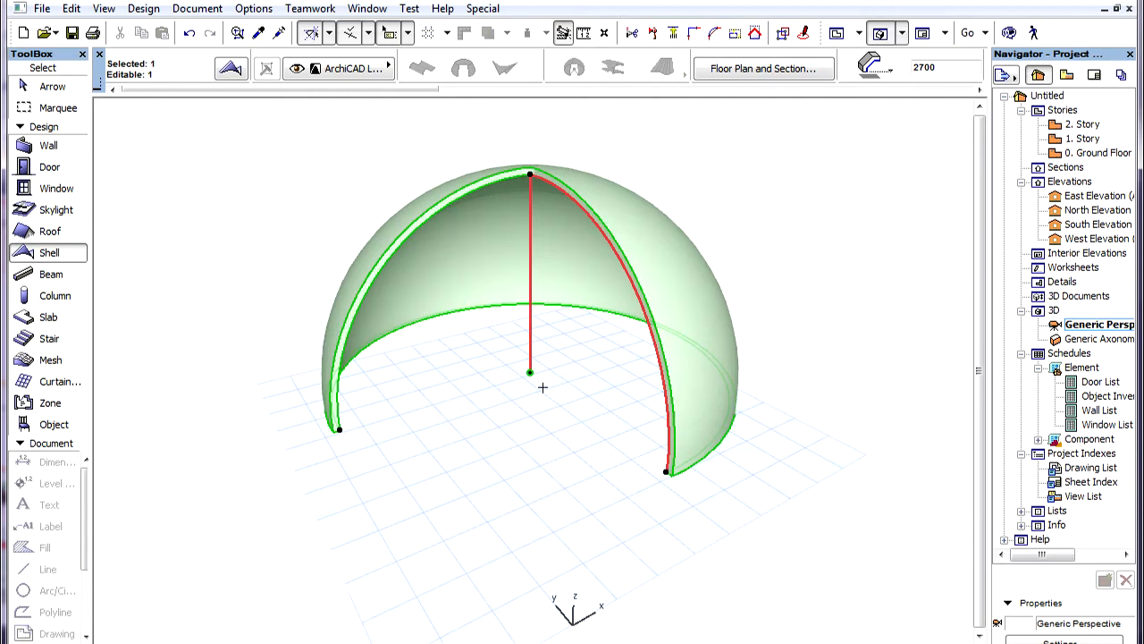
{"action": "mouse_move", "coordinate": [537, 388]}
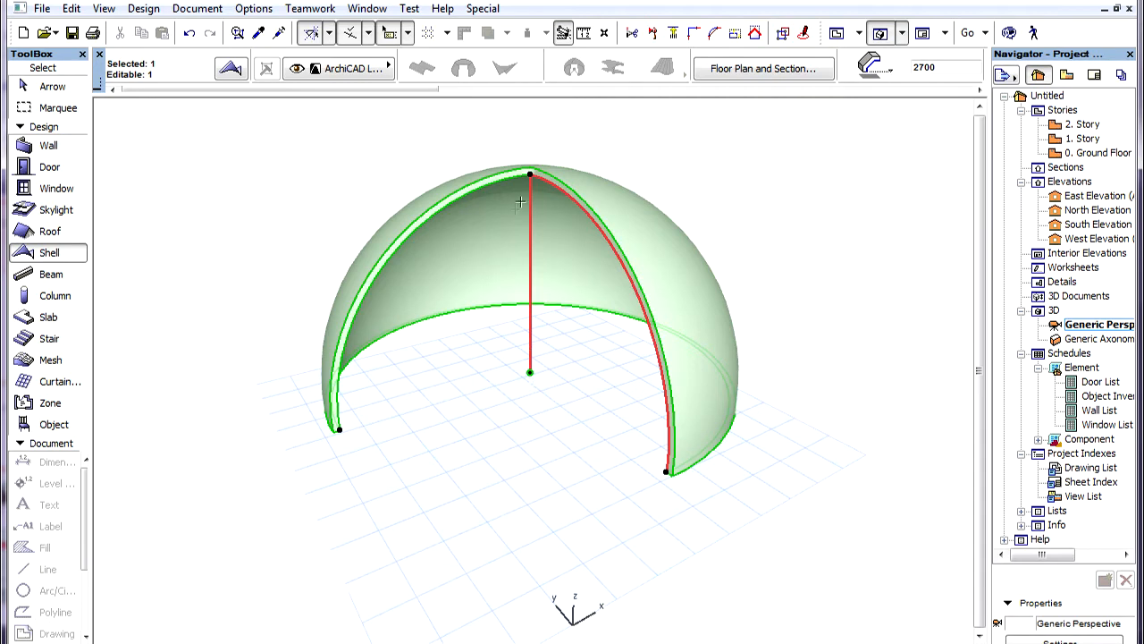
{"action": "mouse_move", "coordinate": [583, 354]}
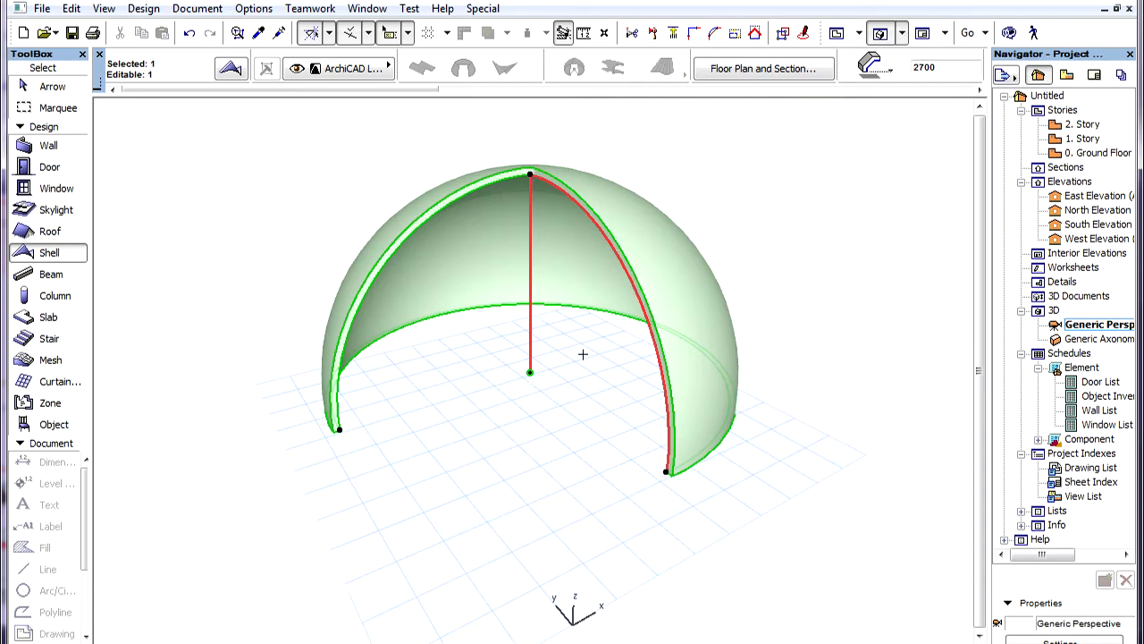
{"action": "mouse_move", "coordinate": [636, 290]}
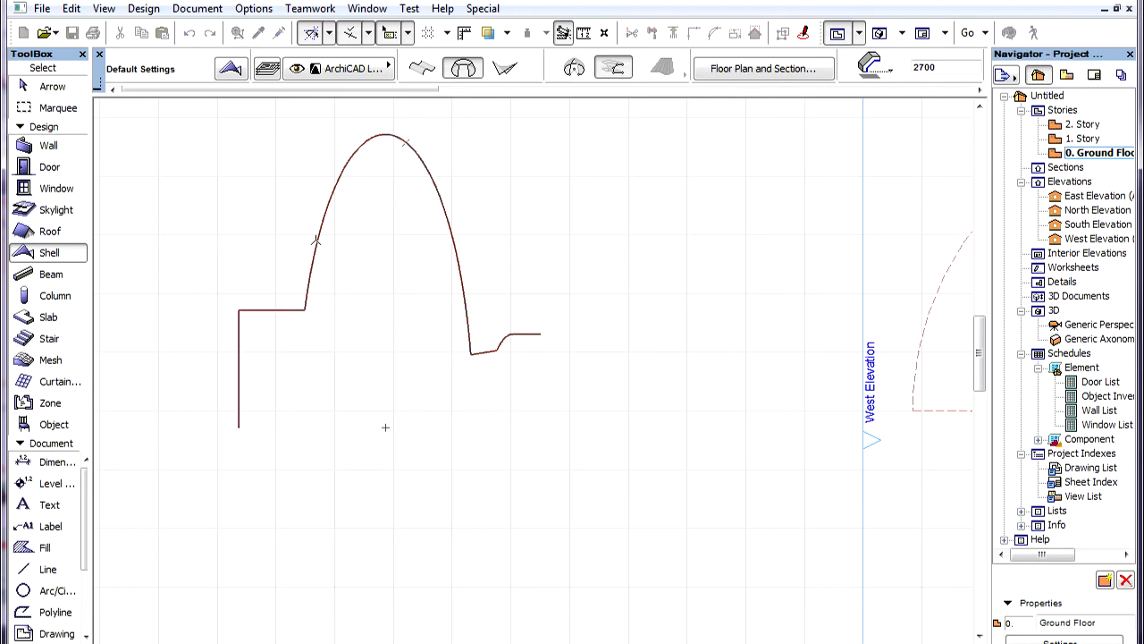
{"action": "mouse_move", "coordinate": [347, 418]}
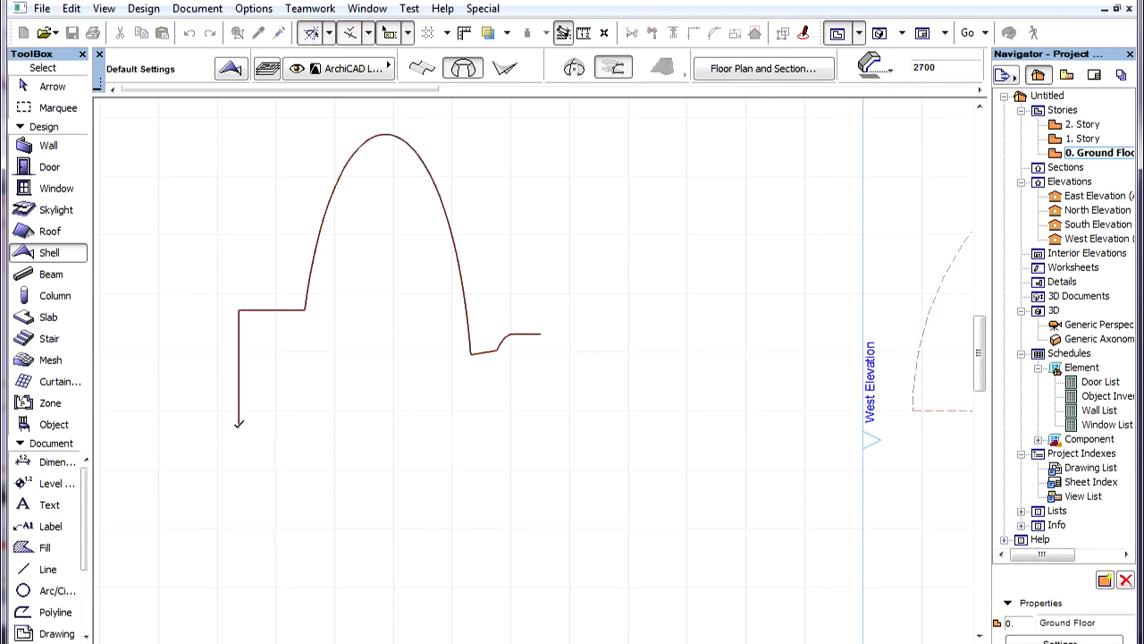
Step: Define the revolution axis and revolve the arch profile a full 360 degrees into a shell
{"action": "left_click_drag", "start_coordinate": [236, 427], "coordinate": [550, 420]}
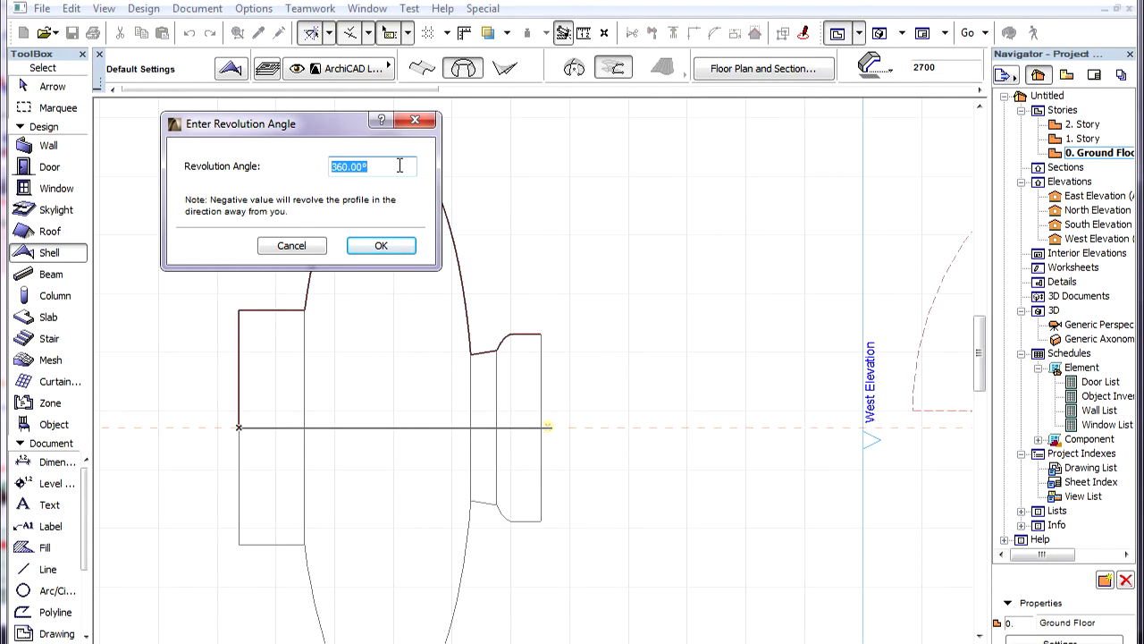
{"action": "left_click", "coordinate": [381, 245]}
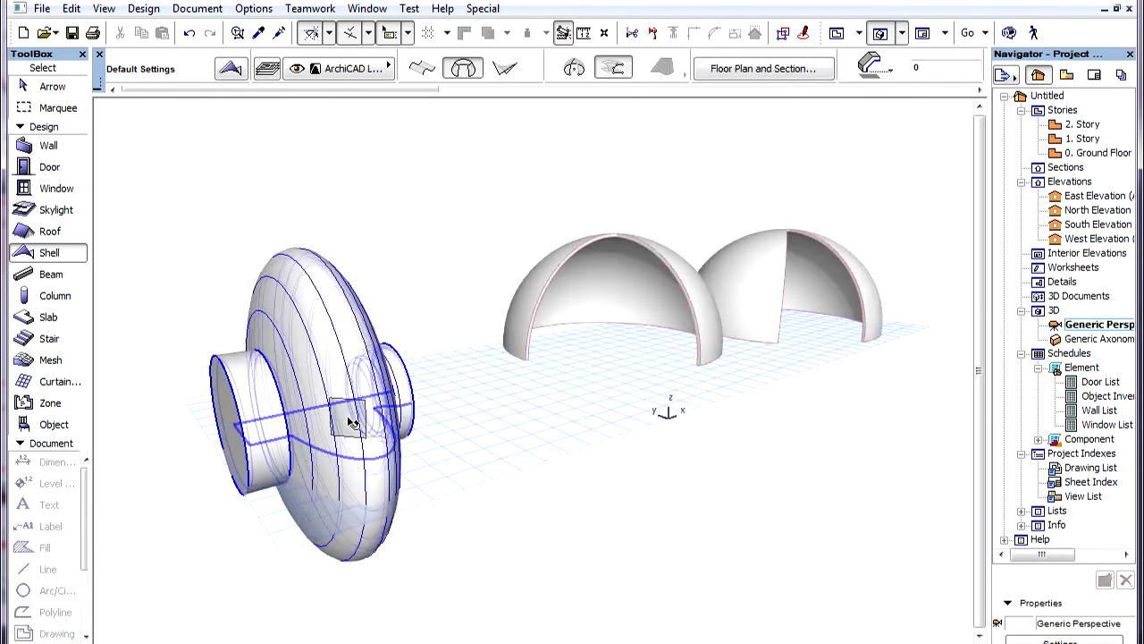
Step: Select then deselect the full revolved shell to view it solid beside both domes
{"action": "left_click", "coordinate": [348, 422]}
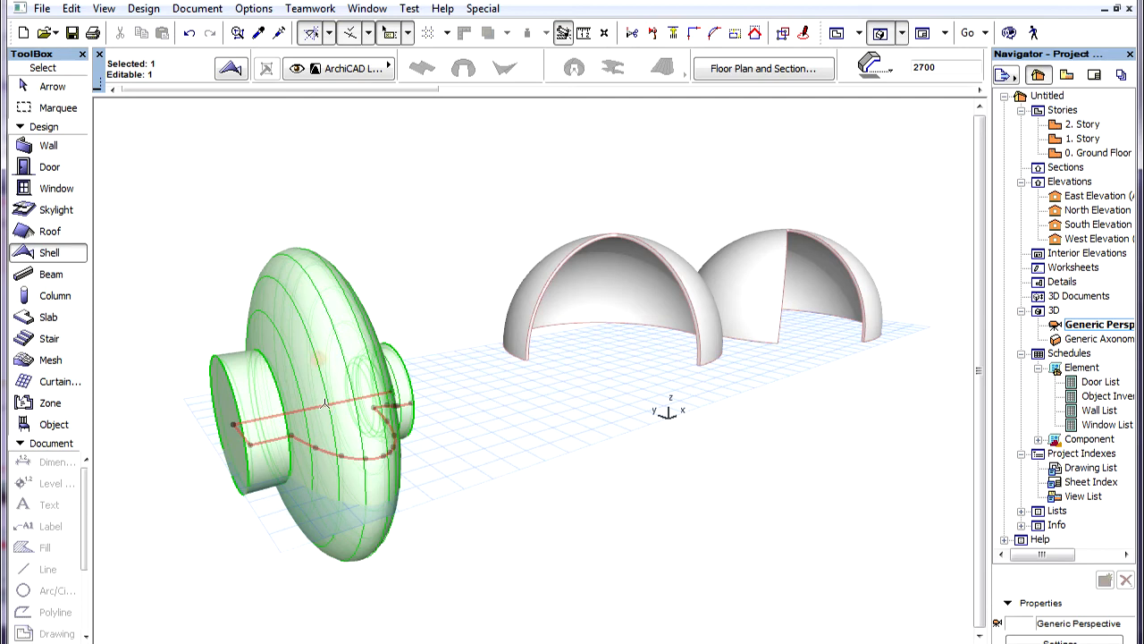
{"action": "left_click", "coordinate": [318, 357]}
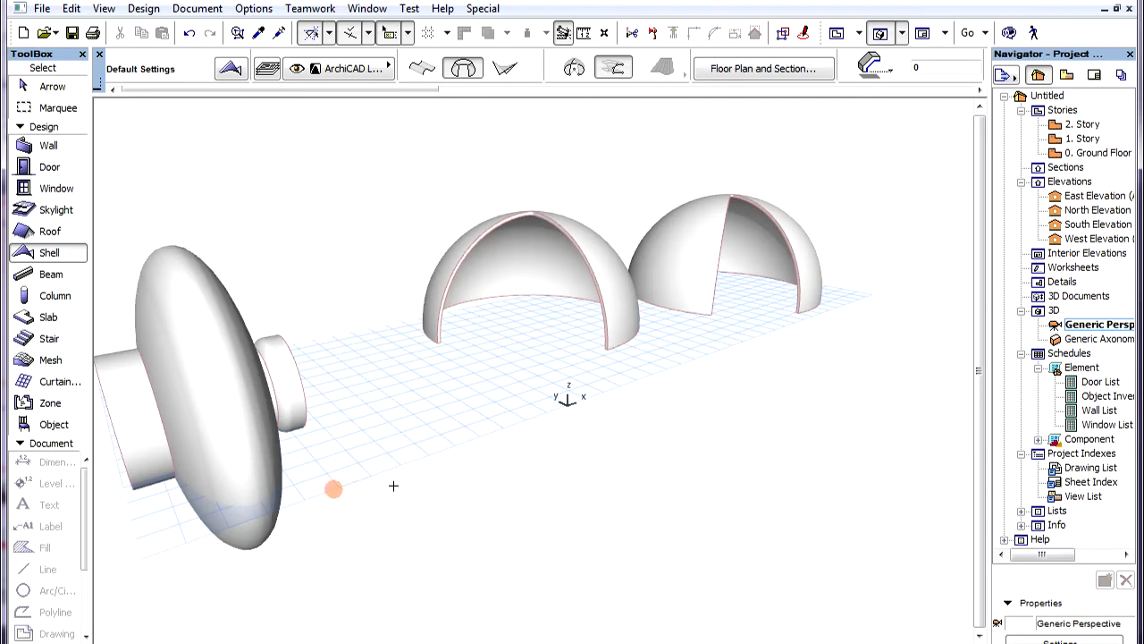
{"action": "left_click", "coordinate": [332, 489]}
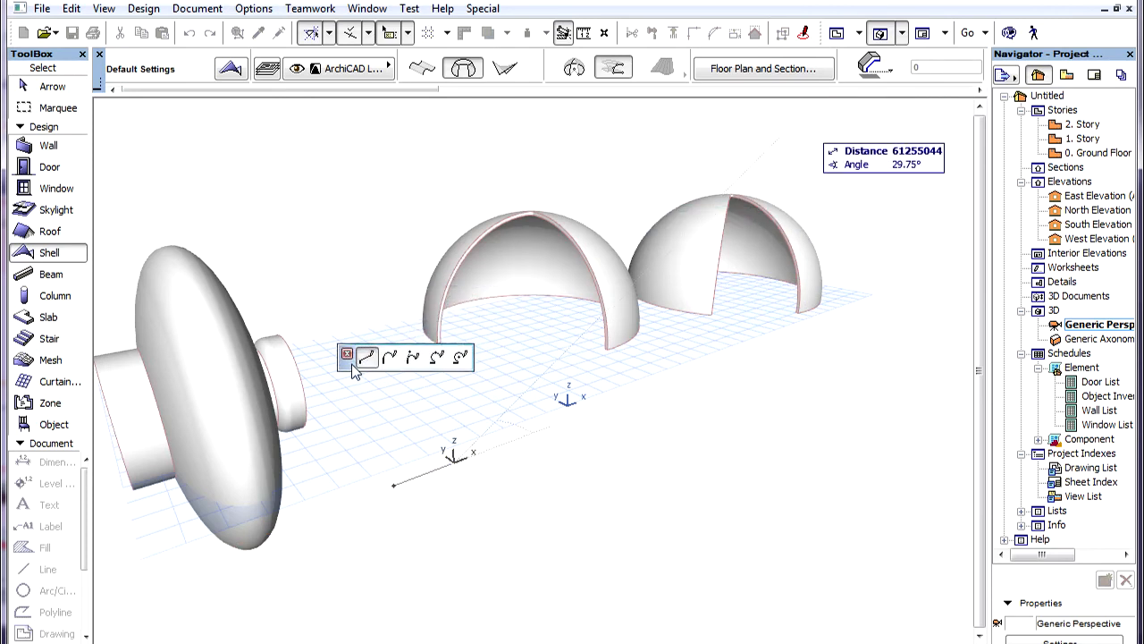
{"action": "left_click", "coordinate": [411, 358]}
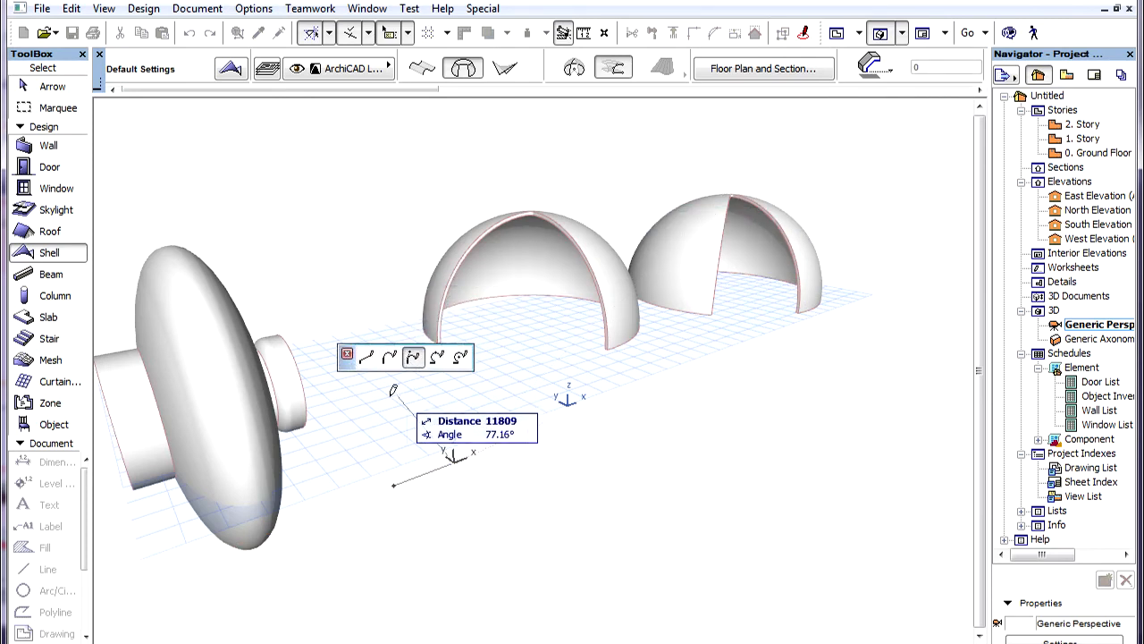